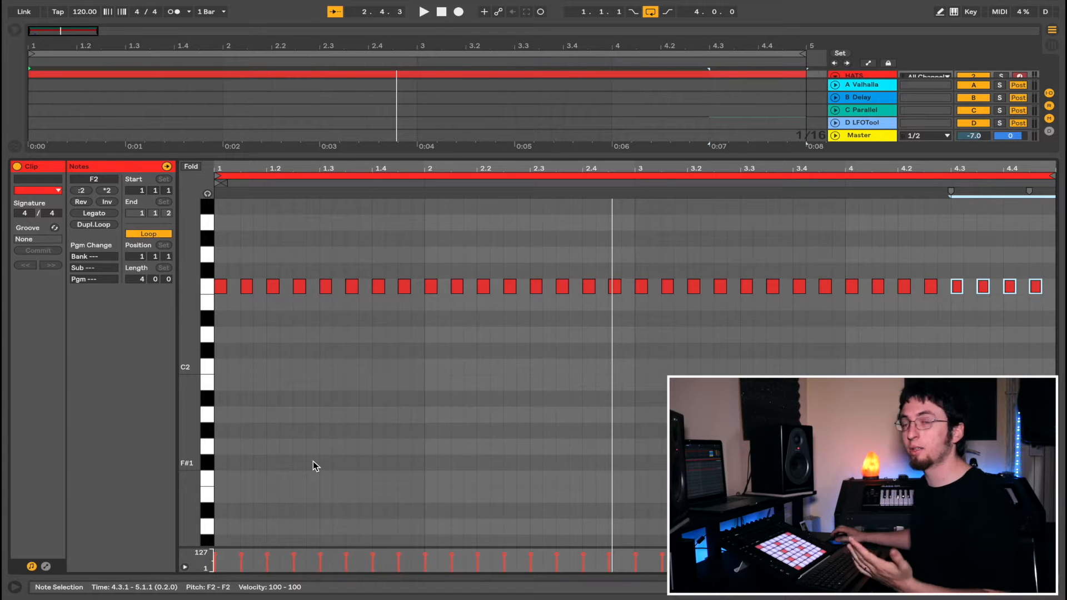
Switch the Ed hihat 05 Simpler from 1-Shot to Classic playback mode
click(296, 493)
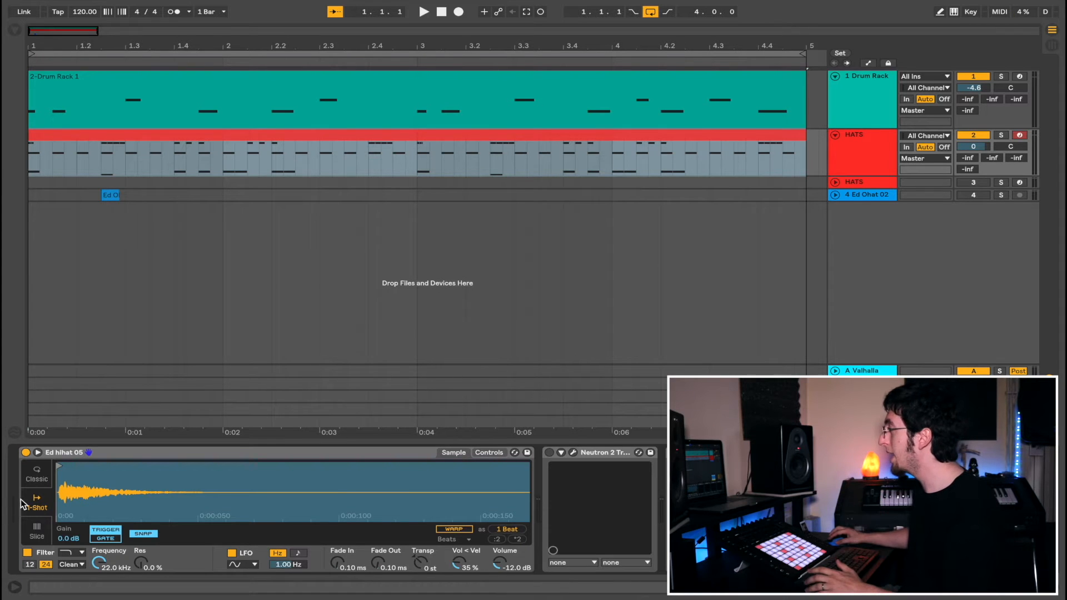
click(36, 478)
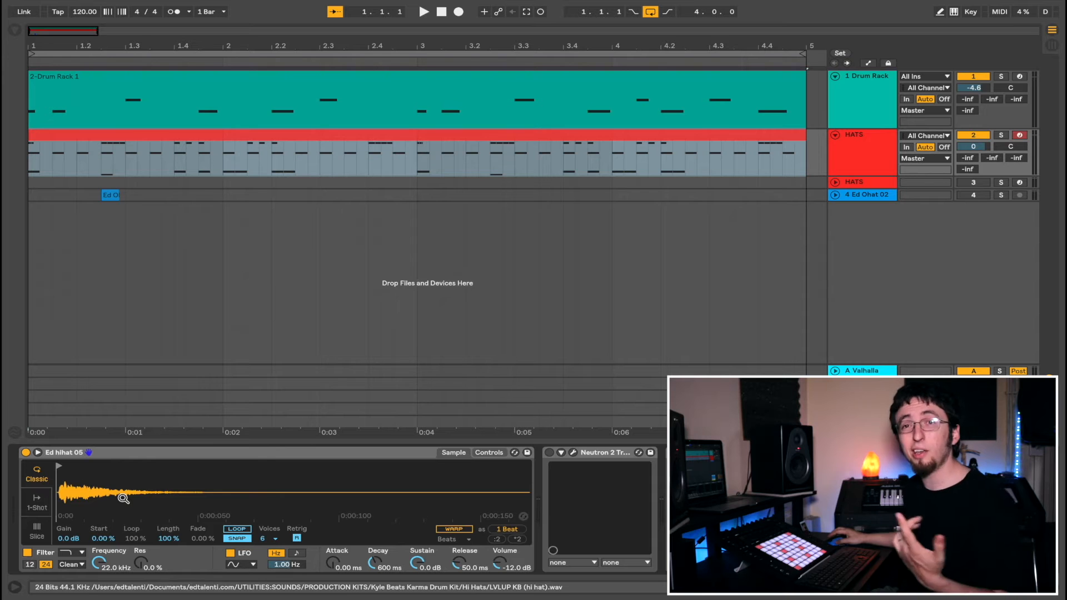
click(454, 529)
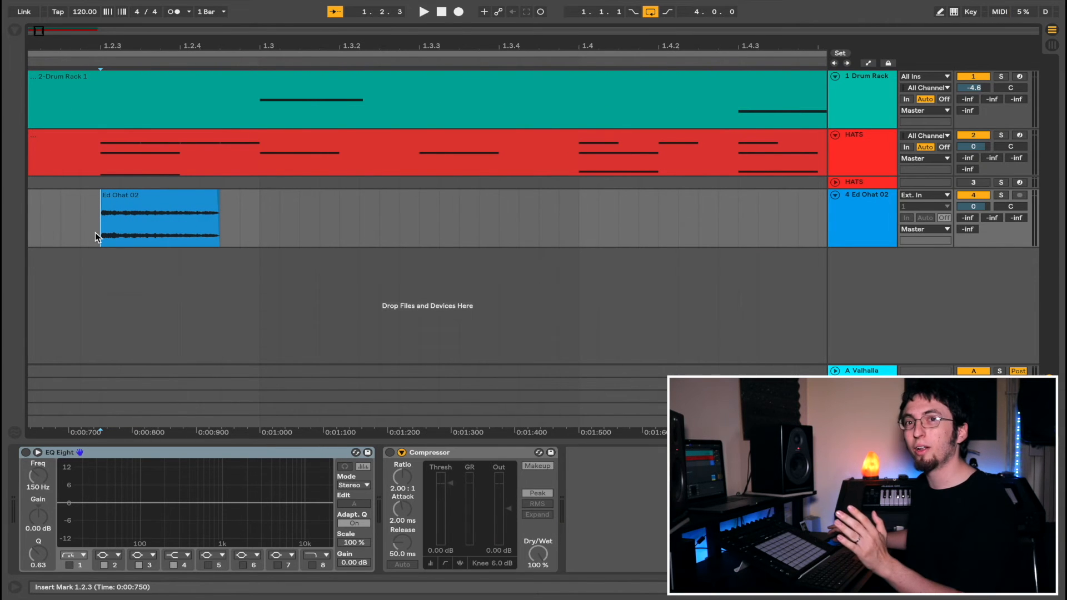
Select the Ed Ohat 02 open-hat clip and extend its end to just past 1.2.4
double_click(159, 217)
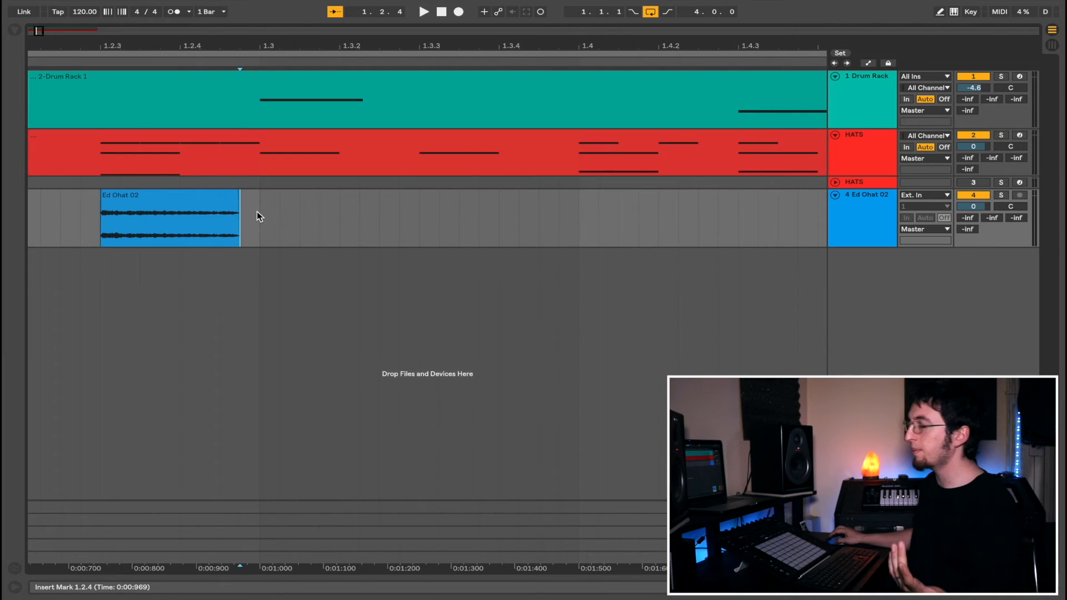
click(170, 220)
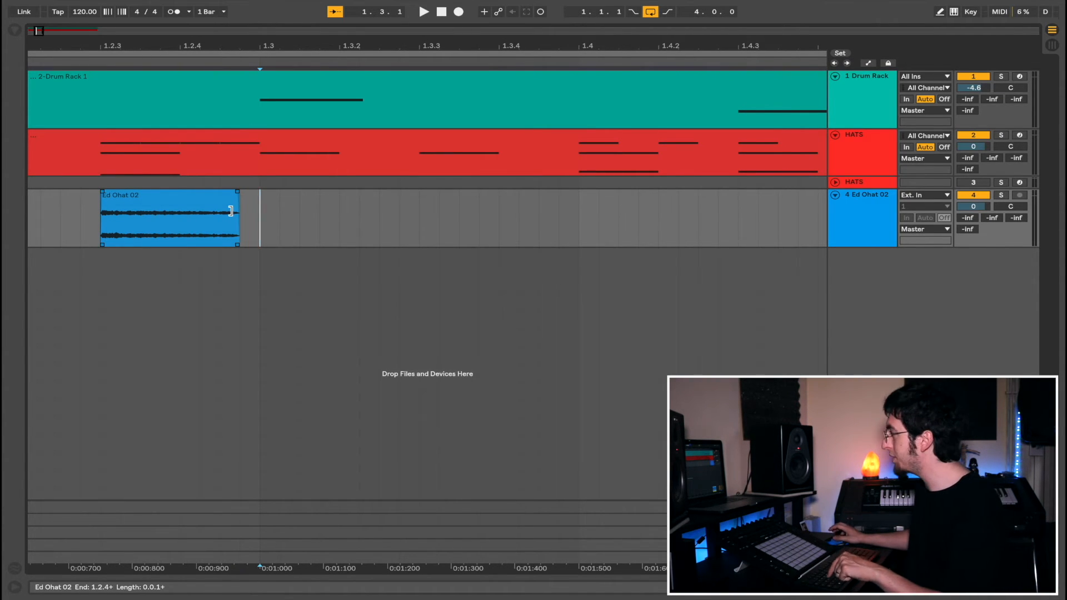
Trim the open-hat clip to end on beat 1.3 and show the hi-hat Simpler's Controls view
drag(236, 211, 257, 212)
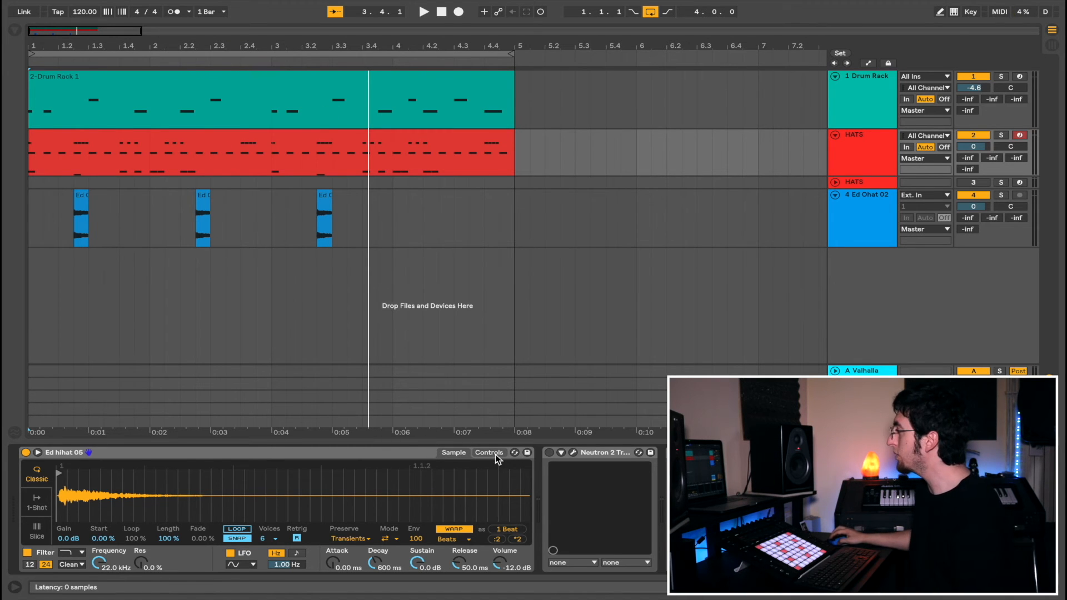
click(489, 452)
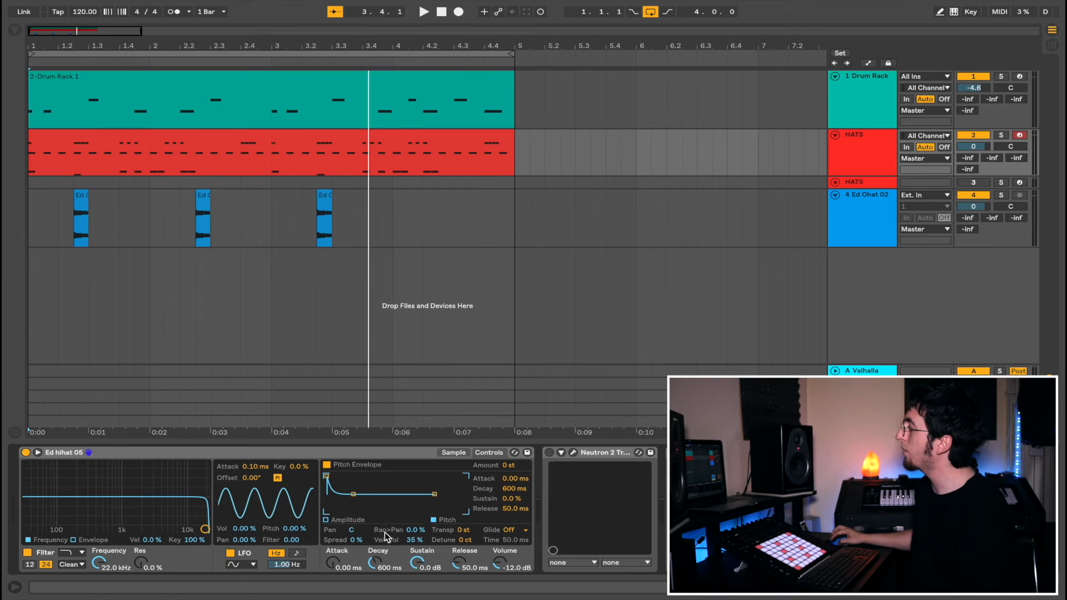